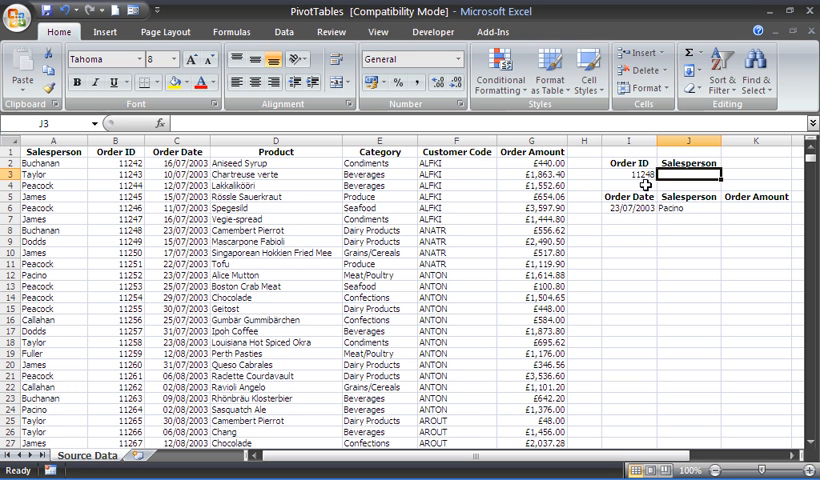
Begin =DGET( in J3 with the sales table A1:G800 as the absolute database range.
left_click(628, 168)
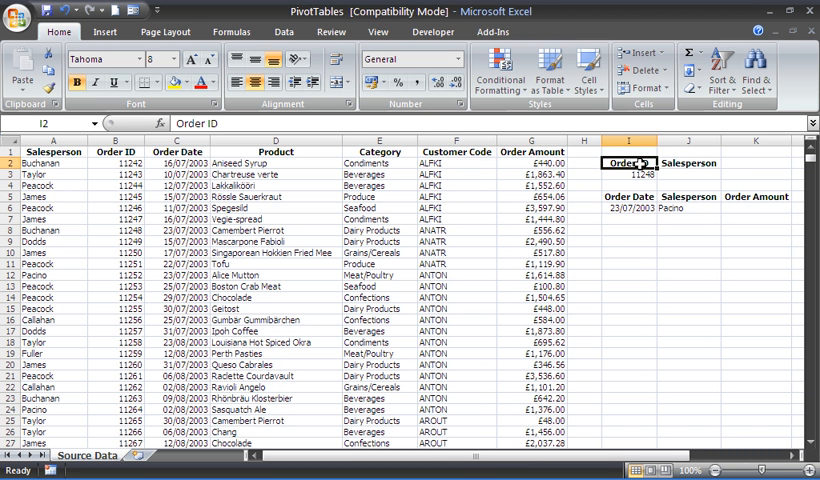
mouse_move(336, 166)
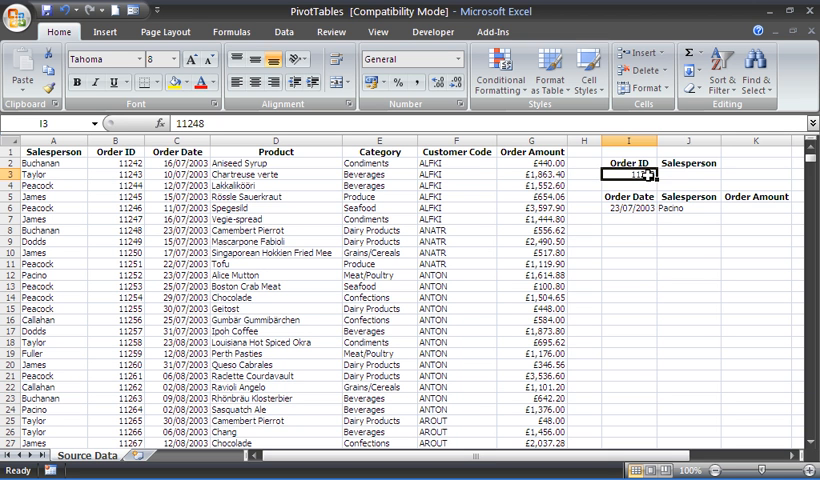
mouse_move(688, 180)
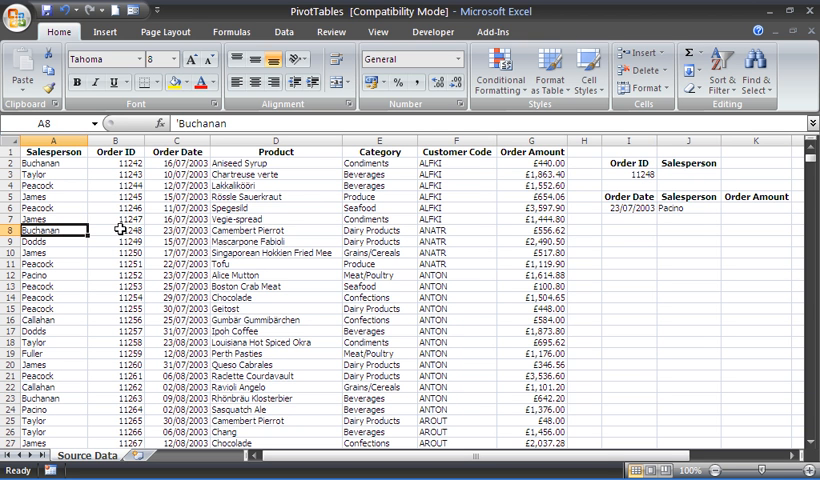
left_click(684, 172)
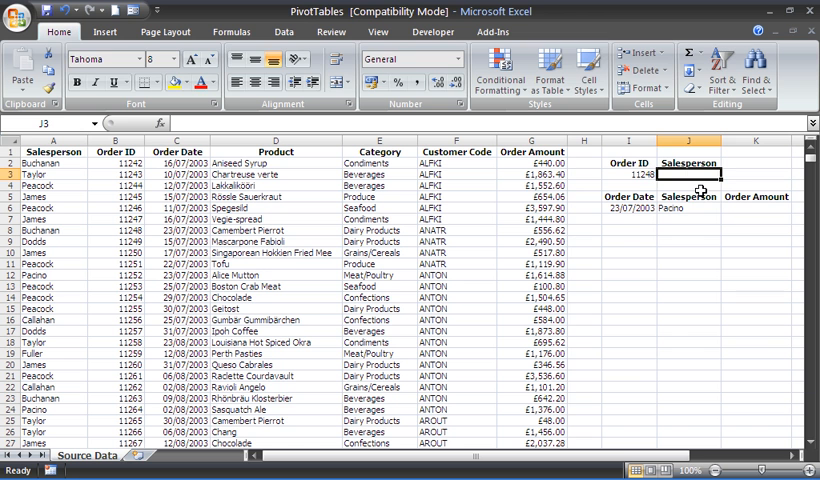
type("=")
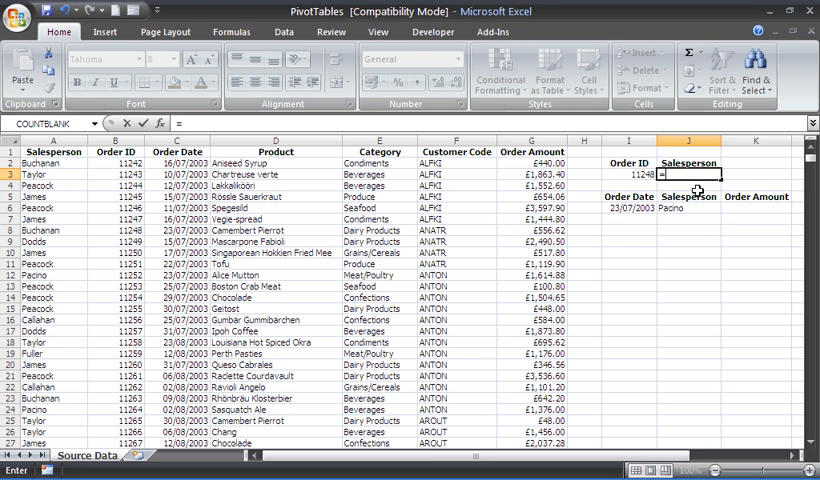
type("=dget")
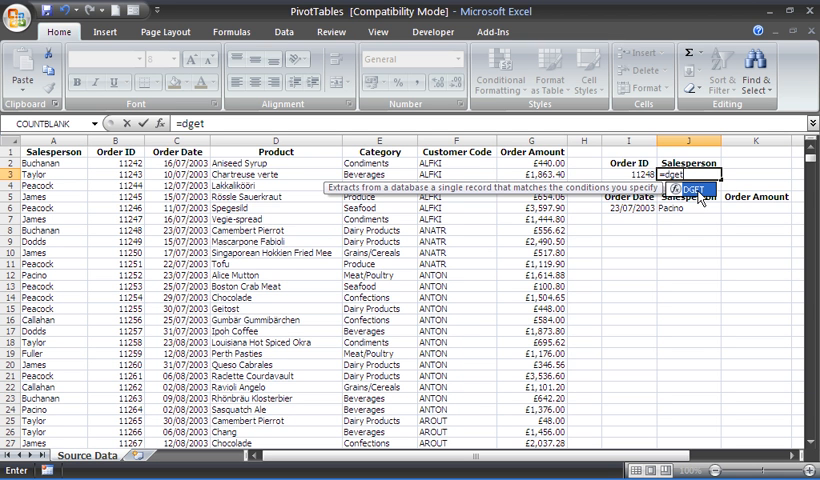
type("(")
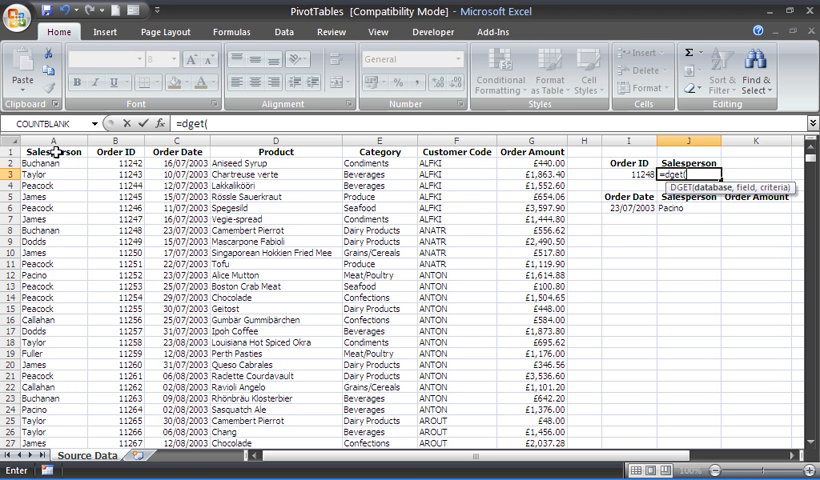
left_click(54, 152)
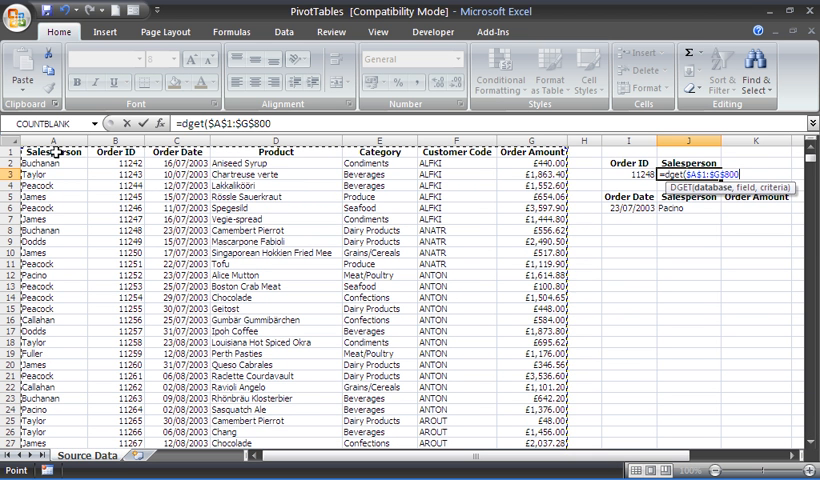
Add "Salesperson" as the field argument of the J3 DGET formula.
type(",")
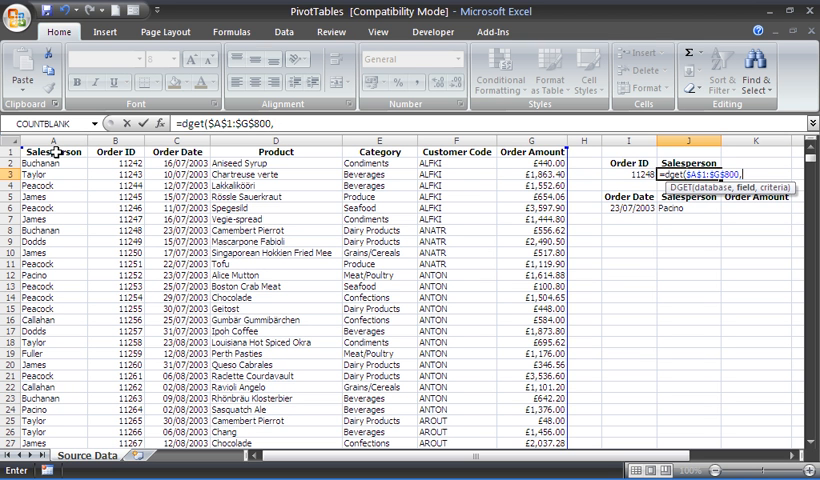
type("\"")
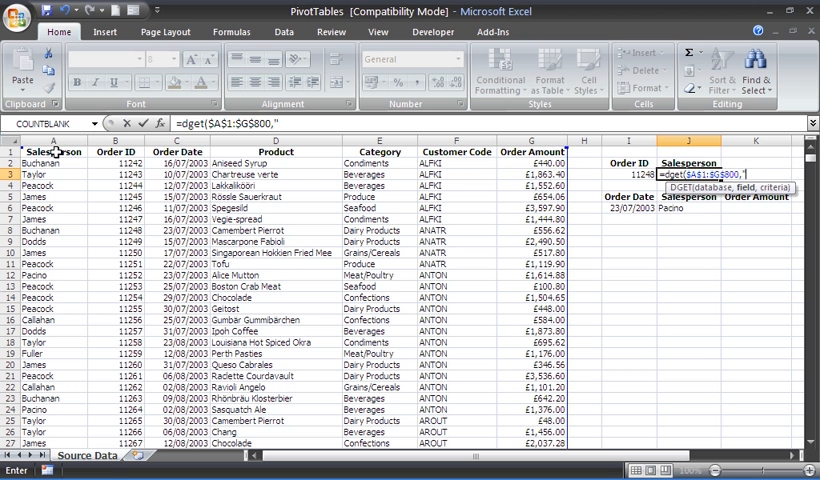
type("Salesperson")
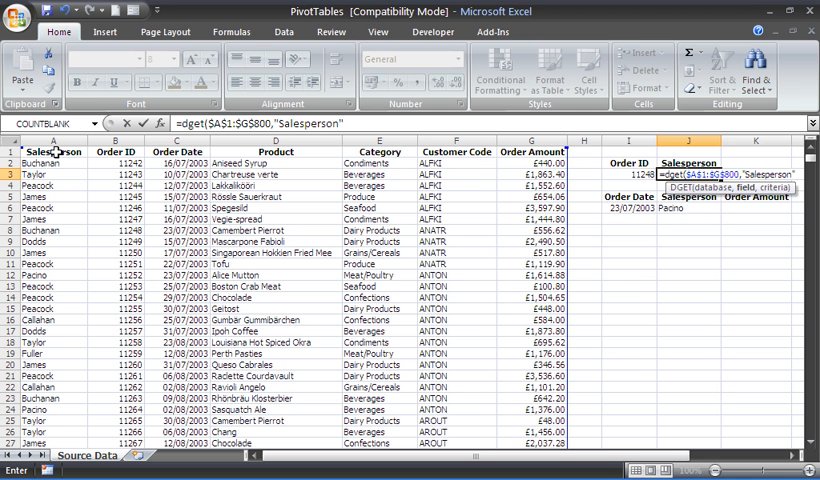
type(",")
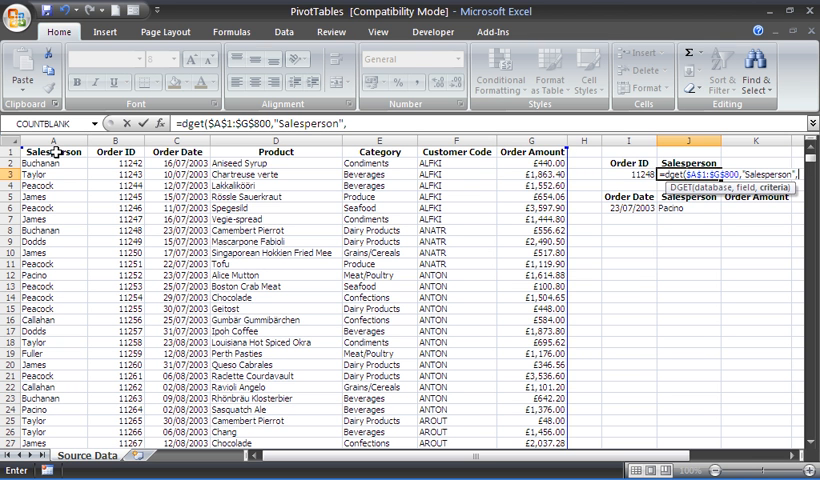
mouse_move(484, 152)
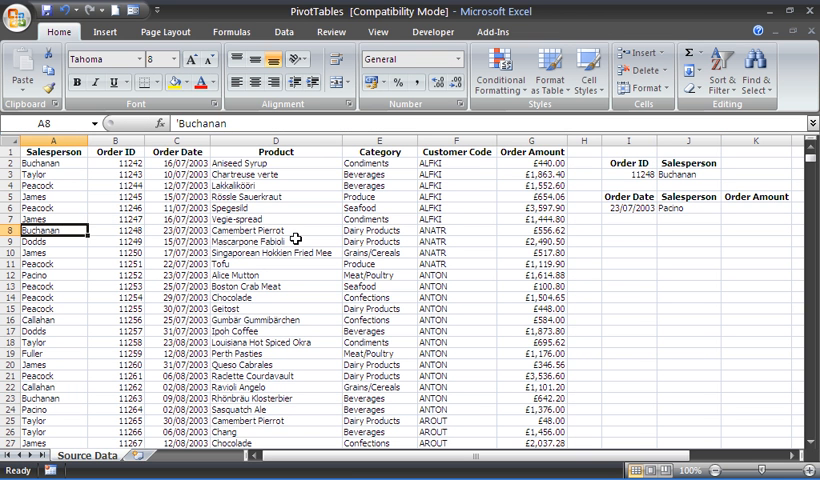
Complete J3 with criteria $I$2:$I$3 so order 11262 returns salesperson Pacino.
left_click(688, 174)
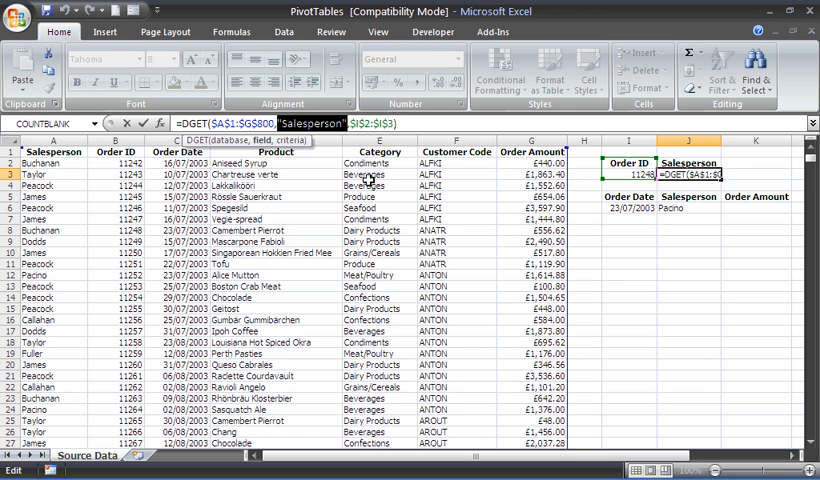
key("Enter")
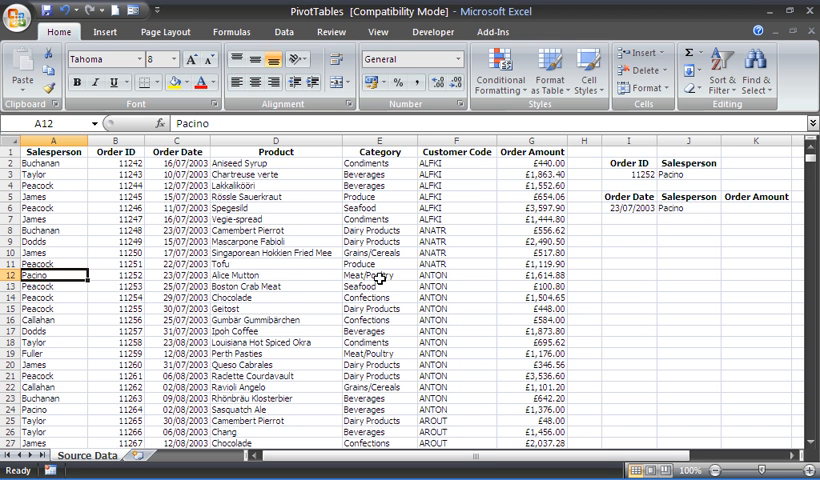
mouse_move(672, 208)
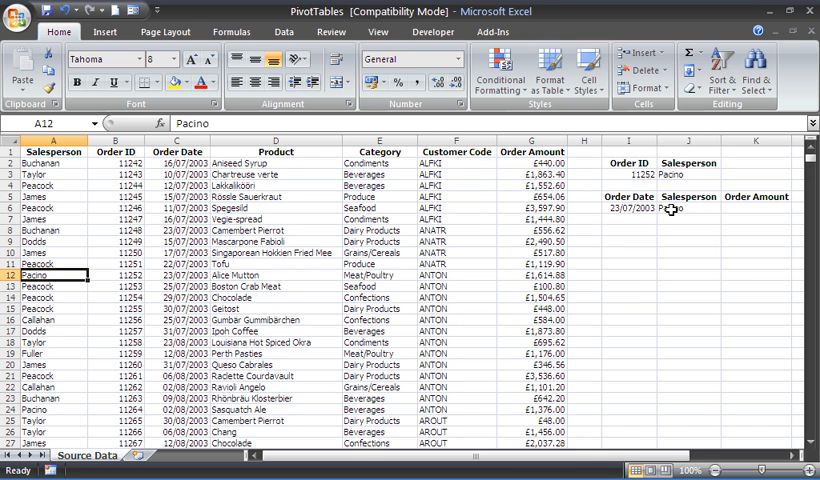
Enter =DGET($A$1:$G$800,7,I5:J6) in K6 to return the order amount for the date and salesperson.
left_click(756, 208)
type("=")
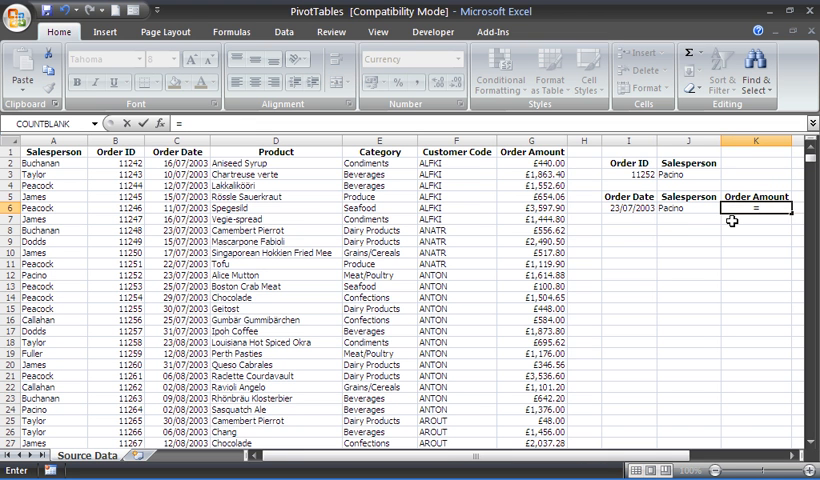
type("dget")
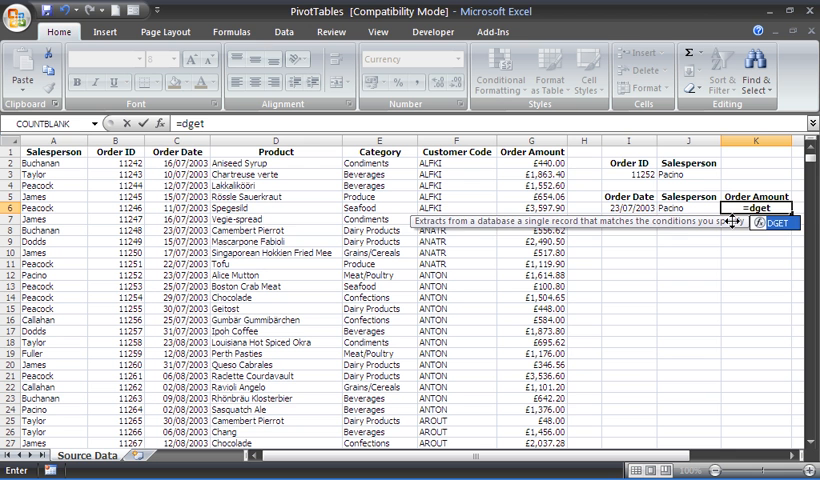
type("(")
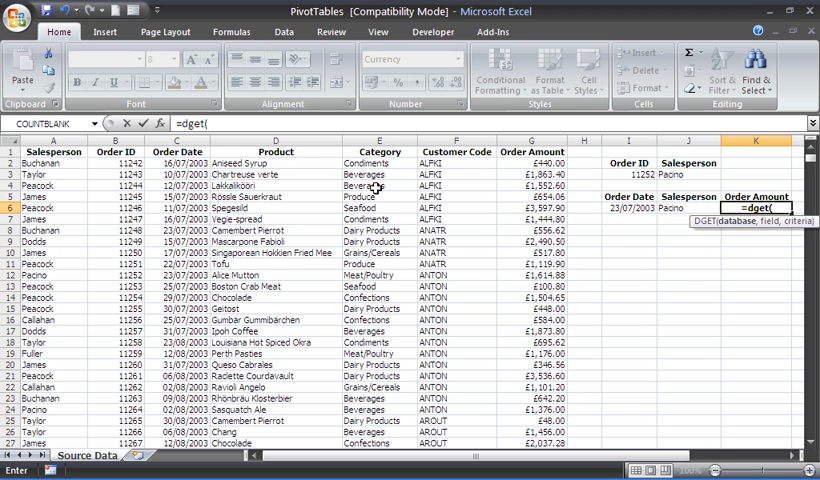
left_click(56, 152)
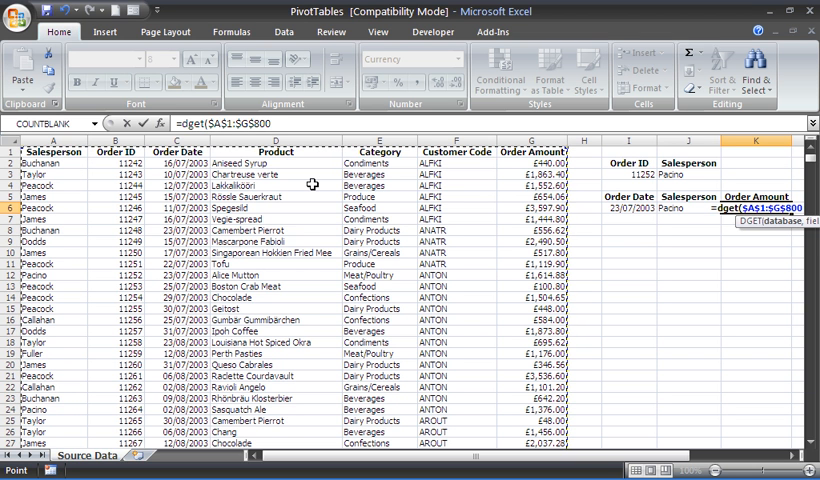
type(",")
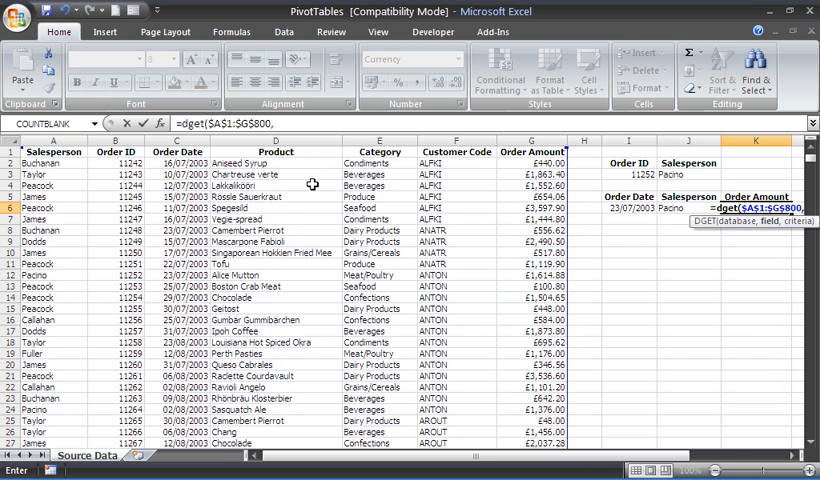
type(",7,I5:J6")
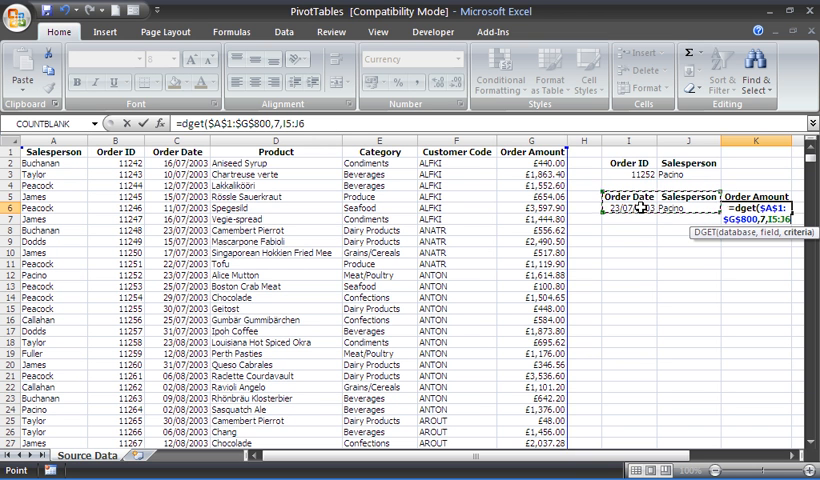
key("Enter")
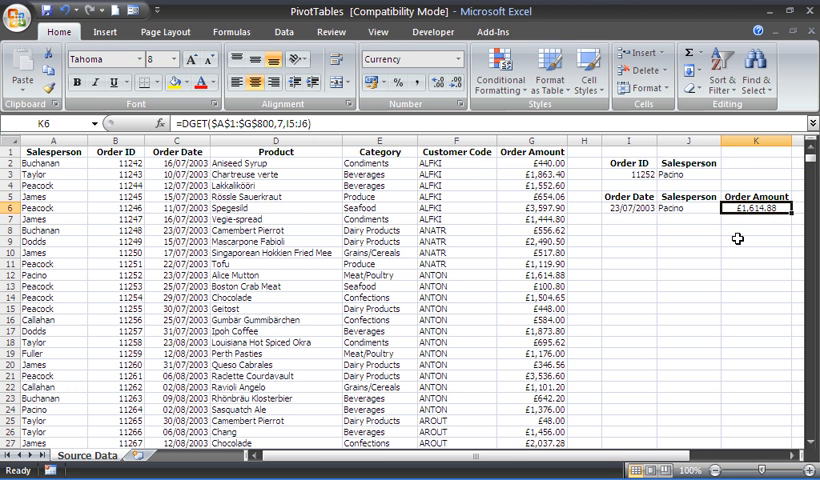
left_click(528, 274)
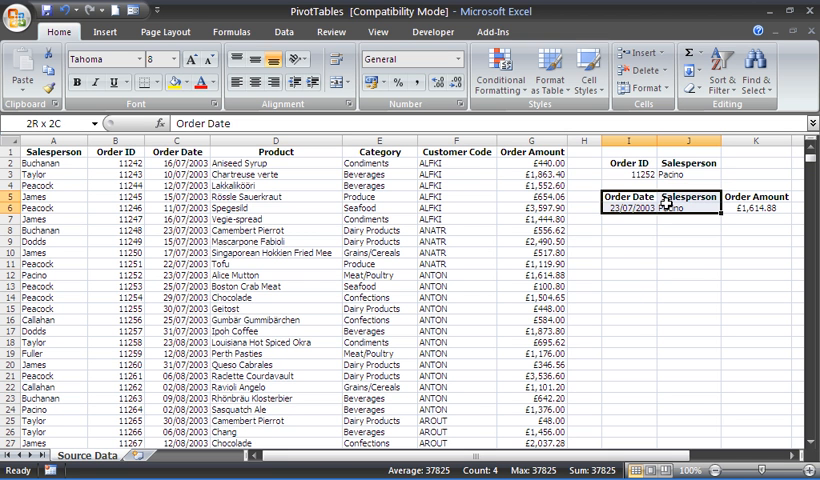
left_click(640, 208)
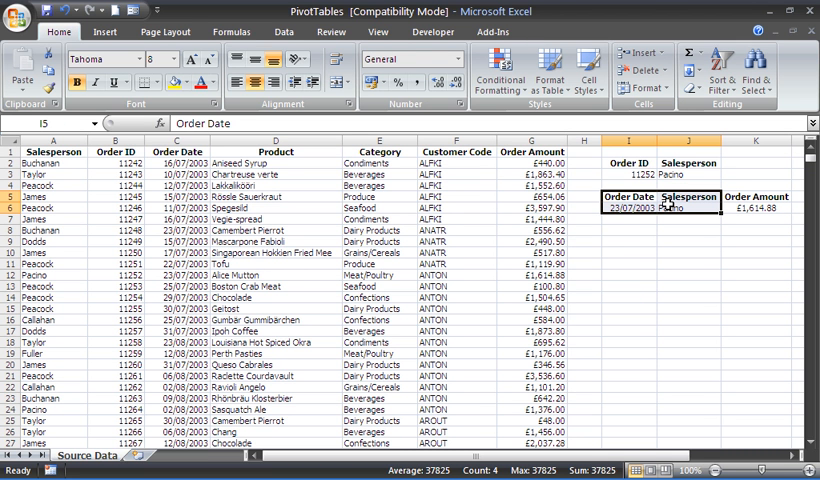